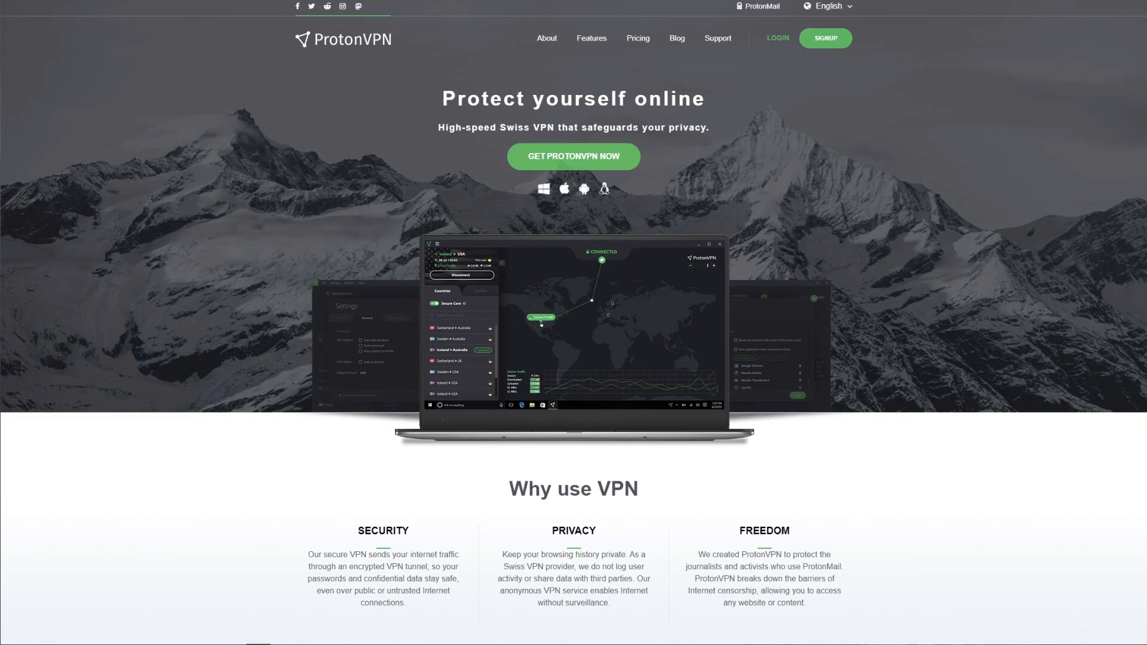
# View ProtonVPN's pricing page with its Free, Basic, Plus and Visionary plans.
pyautogui.click(637, 38)
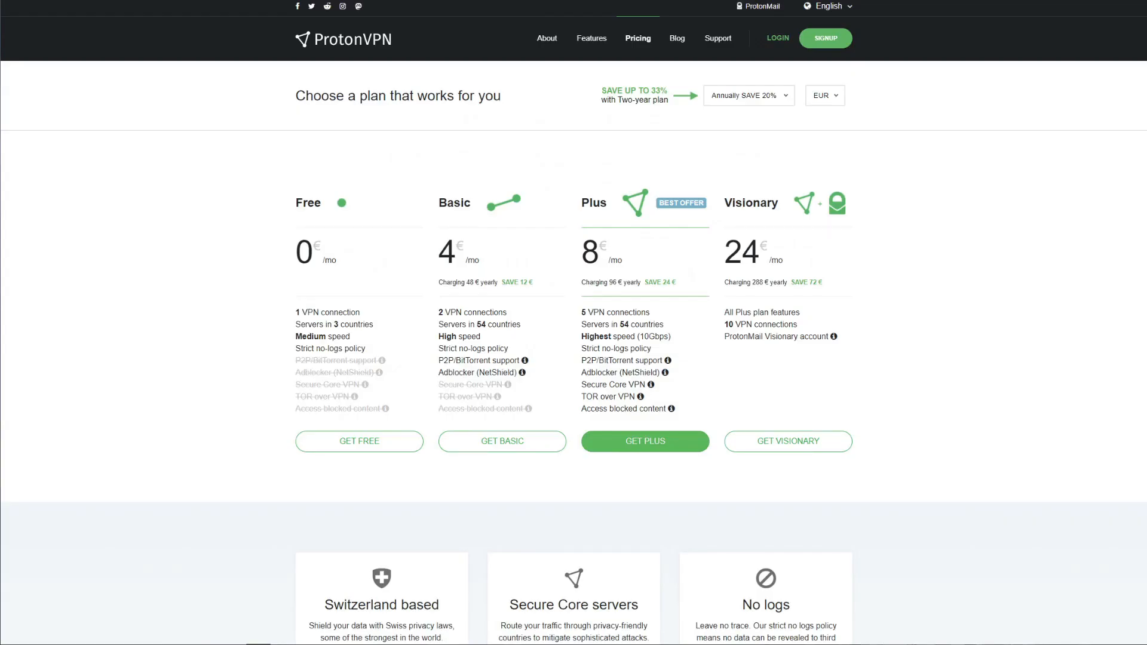
pyautogui.scroll(-3)
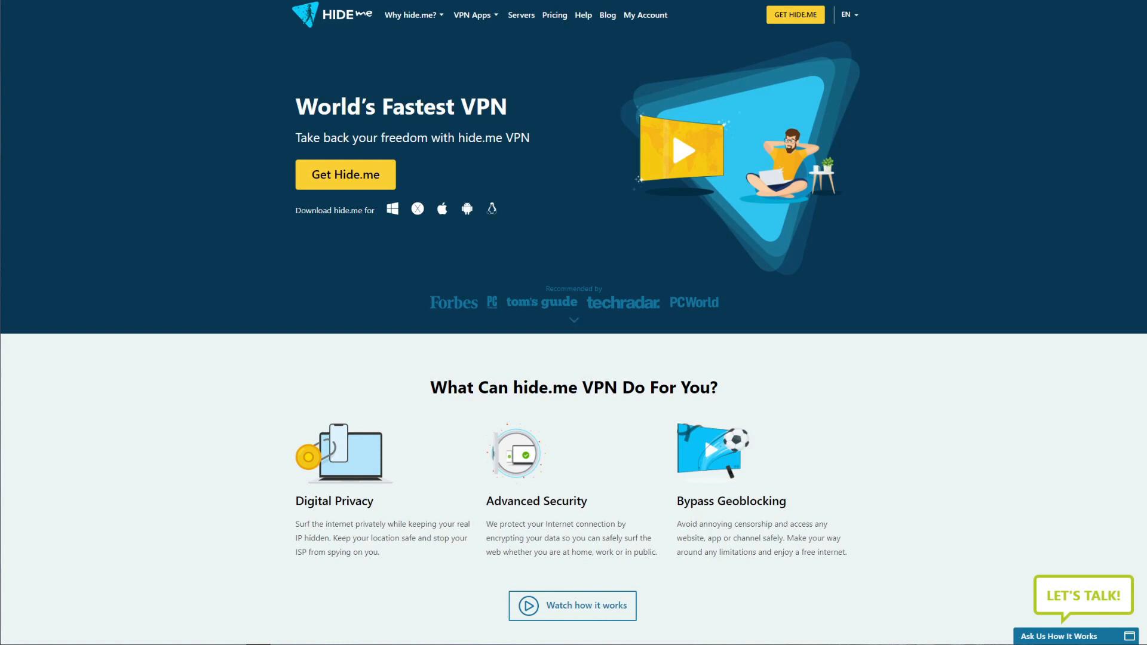
# Open hide.me's No Logs Policy page from the Why hide.me? menu.
pyautogui.click(555, 15)
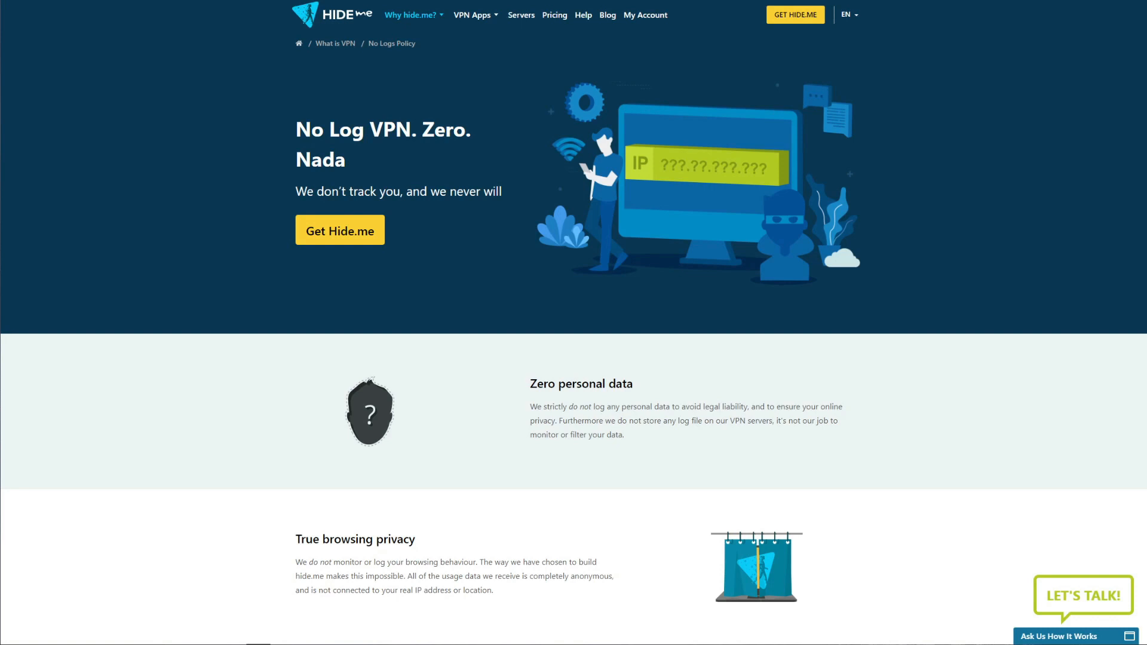
# Scroll down to hide.me's Free versus Premium plan comparison.
pyautogui.scroll(-3)
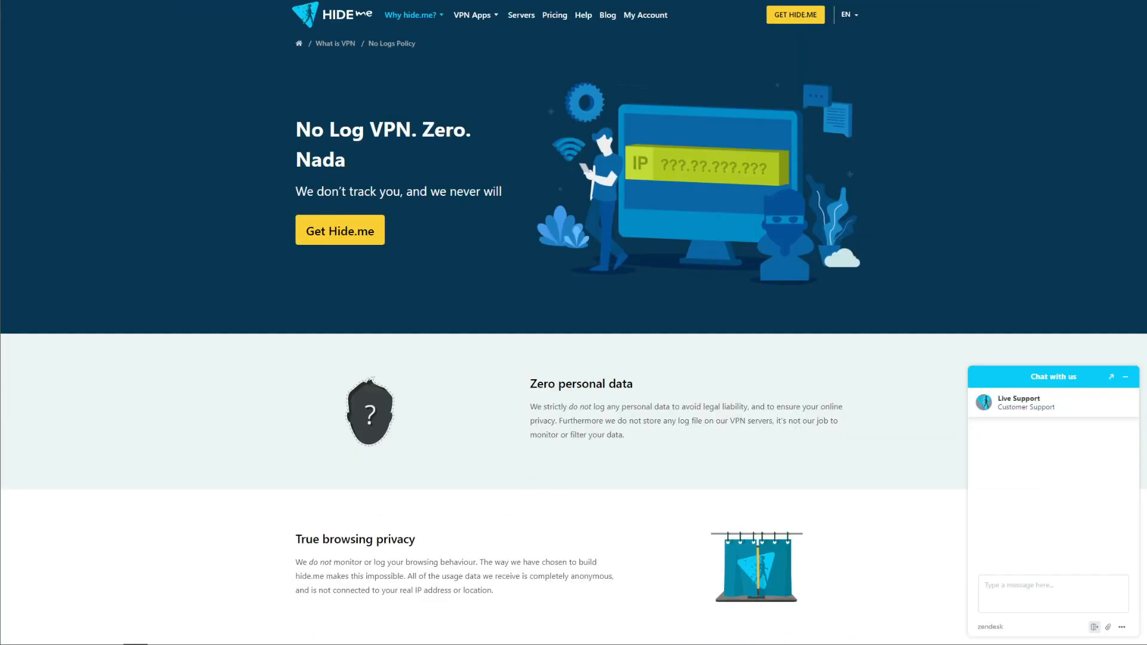
pyautogui.scroll(-3)
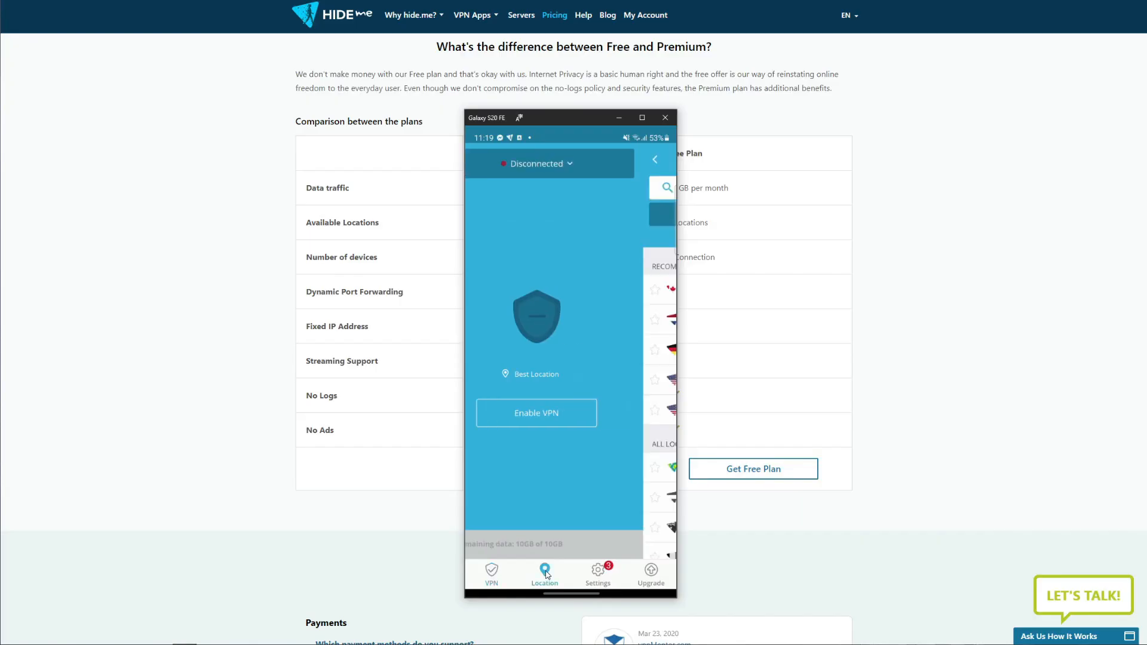
# Show the server locations in the hide.me app's Location tab.
pyautogui.click(545, 575)
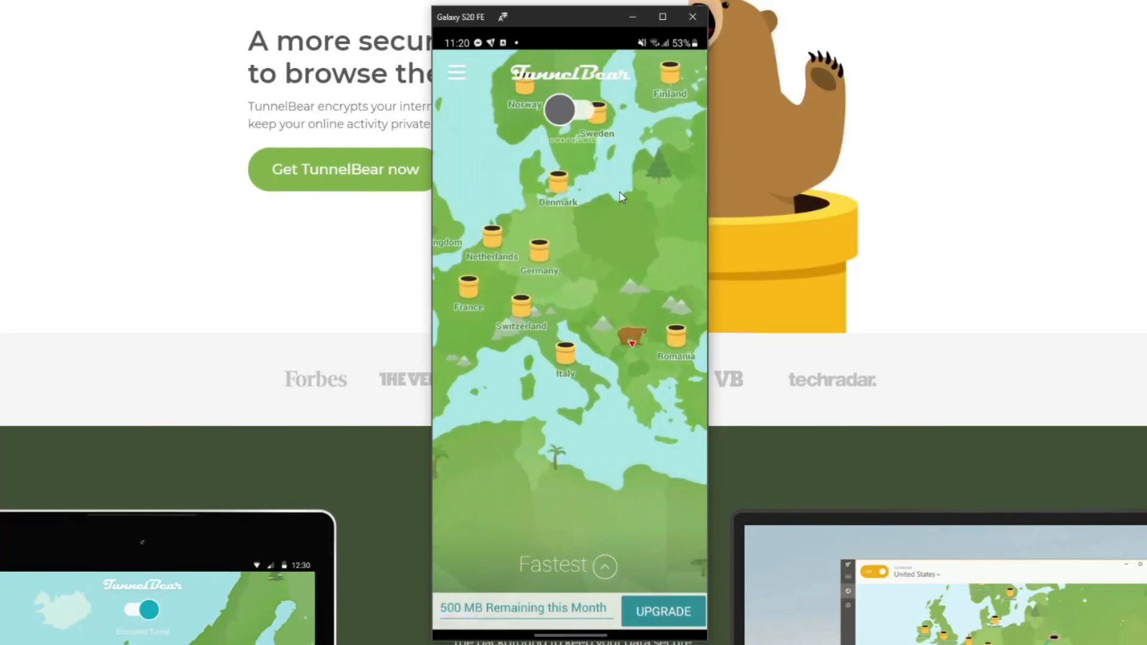
# Pan TunnelBear's Europe map, then browse the Select a country list under Fastest.
pyautogui.moveTo(619, 196); pyautogui.dragTo(586, 234)
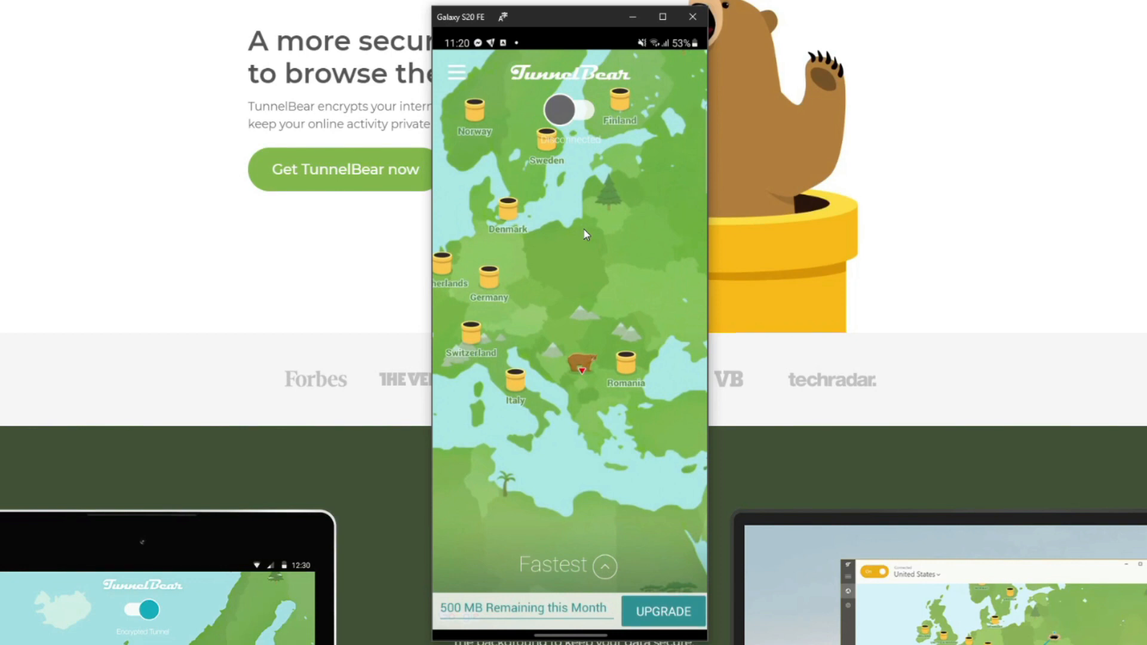
pyautogui.click(566, 565)
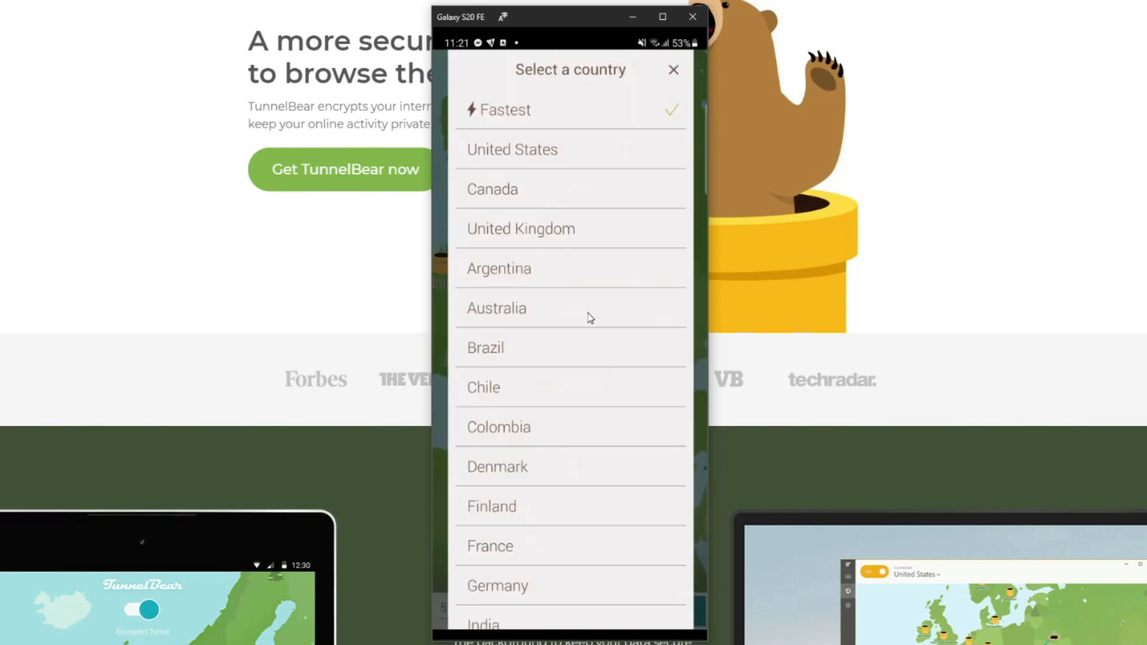
pyautogui.scroll(-3)
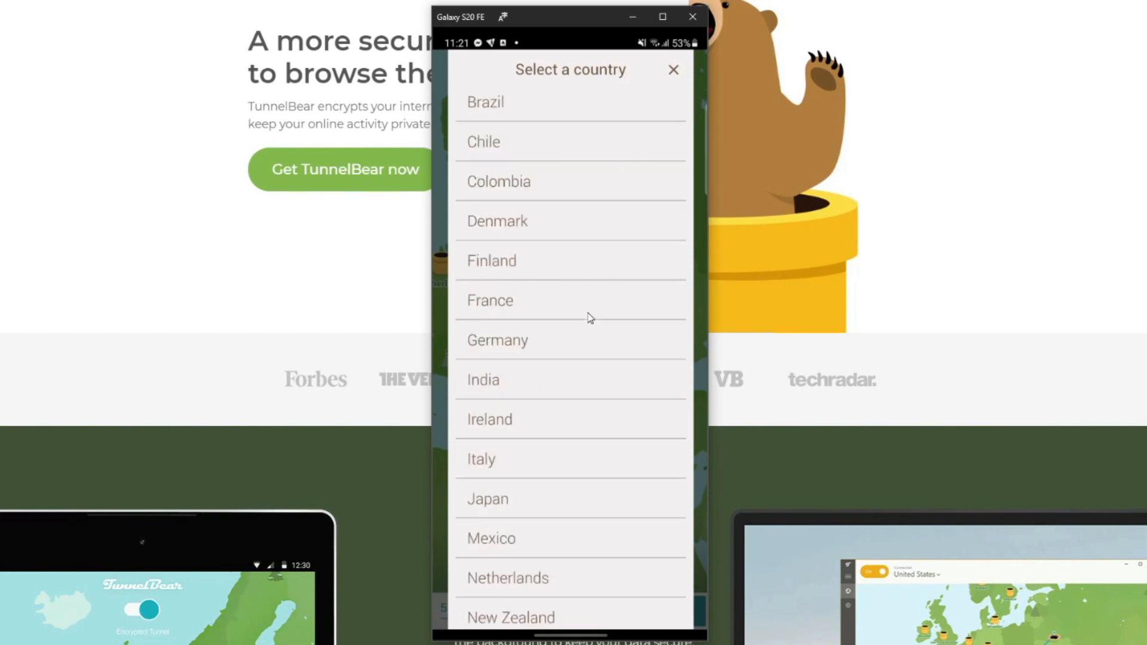
pyautogui.scroll(-3)
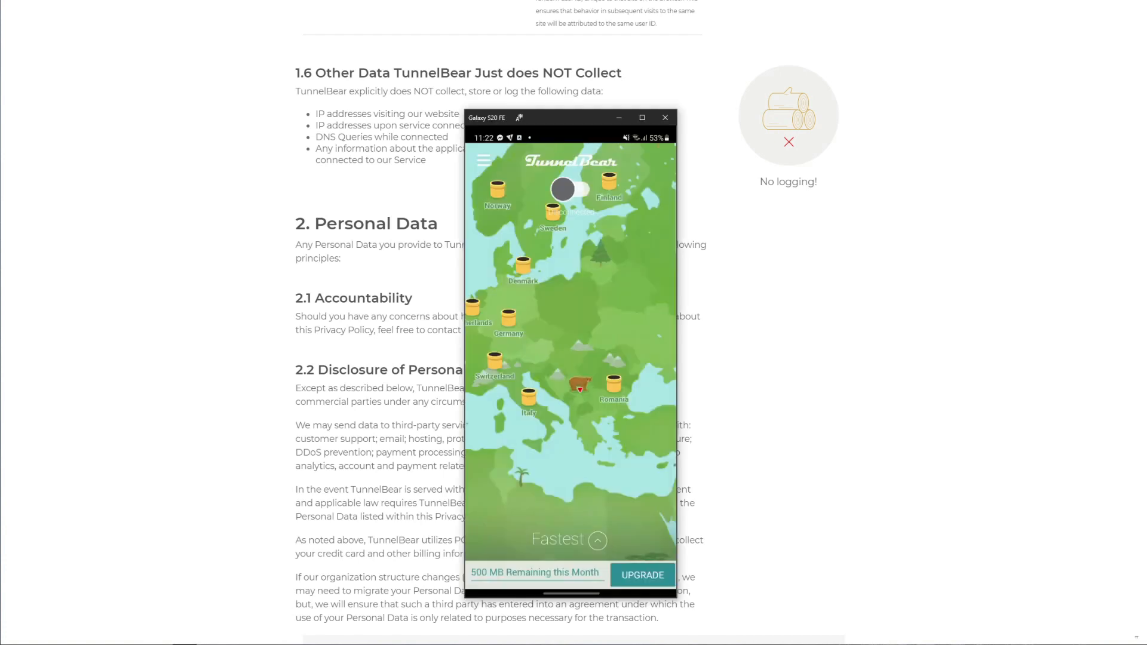
# Scroll TunnelBear's homepage to the 'Everything a VPN should have' features section.
pyautogui.scroll(-3)
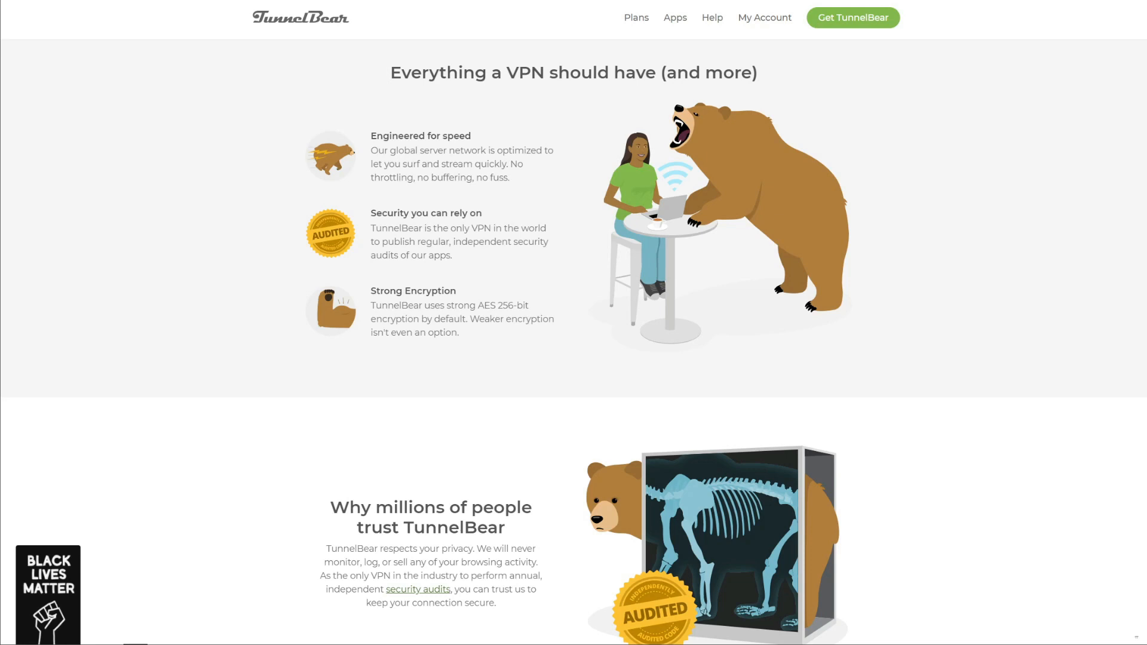
pyautogui.click(711, 16)
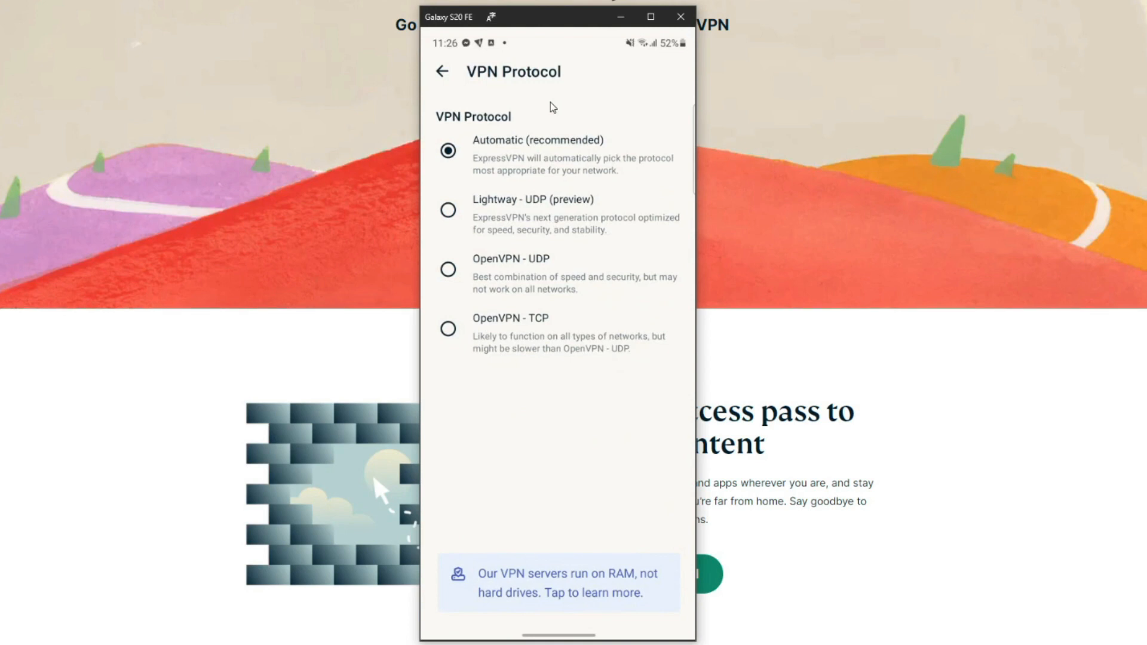
# Close the phone mirror, leaving ExpressVPN's 'Access services securely with a VPN' page.
pyautogui.click(442, 72)
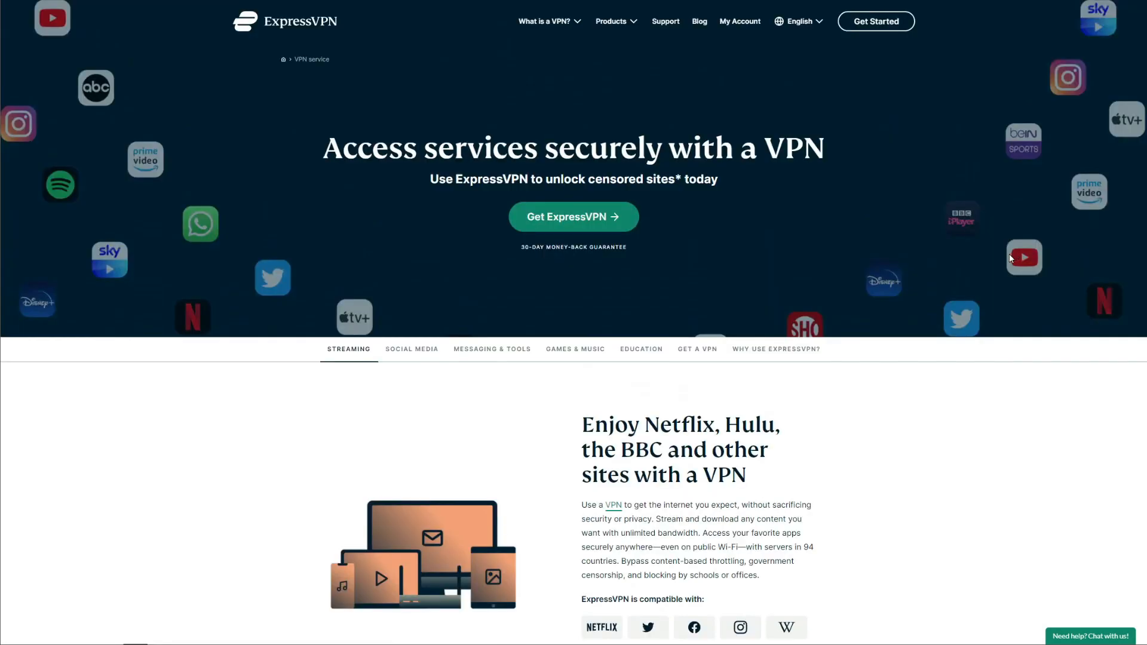
# Scroll to ExpressVPN's Streaming section and mirror the ExpressVPN Android app.
pyautogui.scroll(-3)
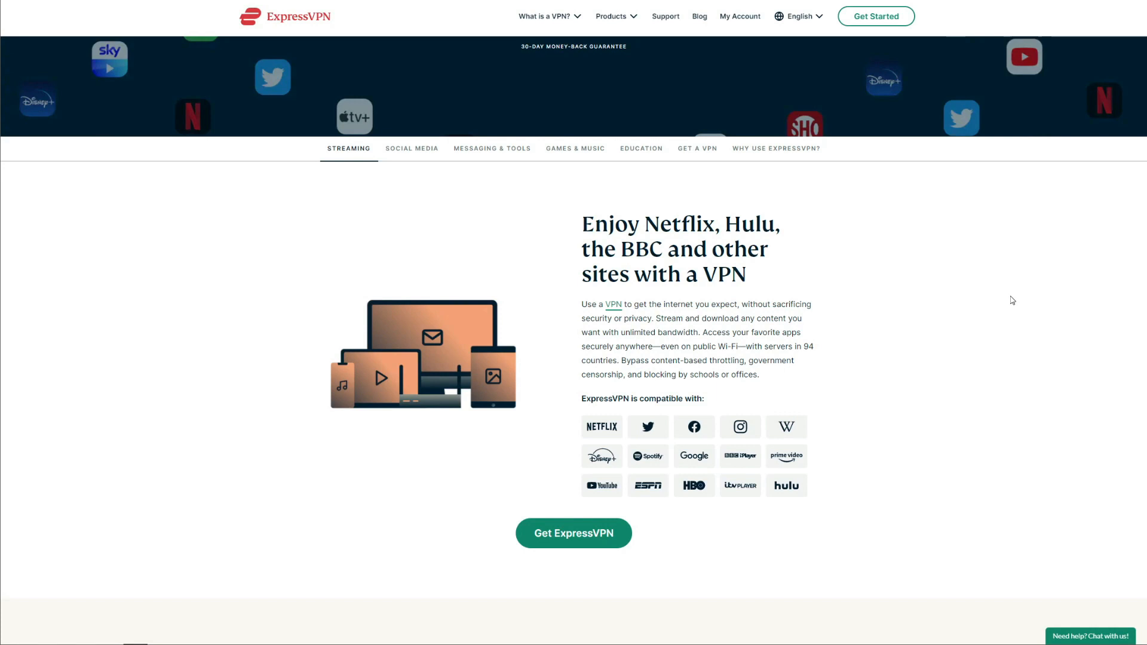
pyautogui.click(1091, 636)
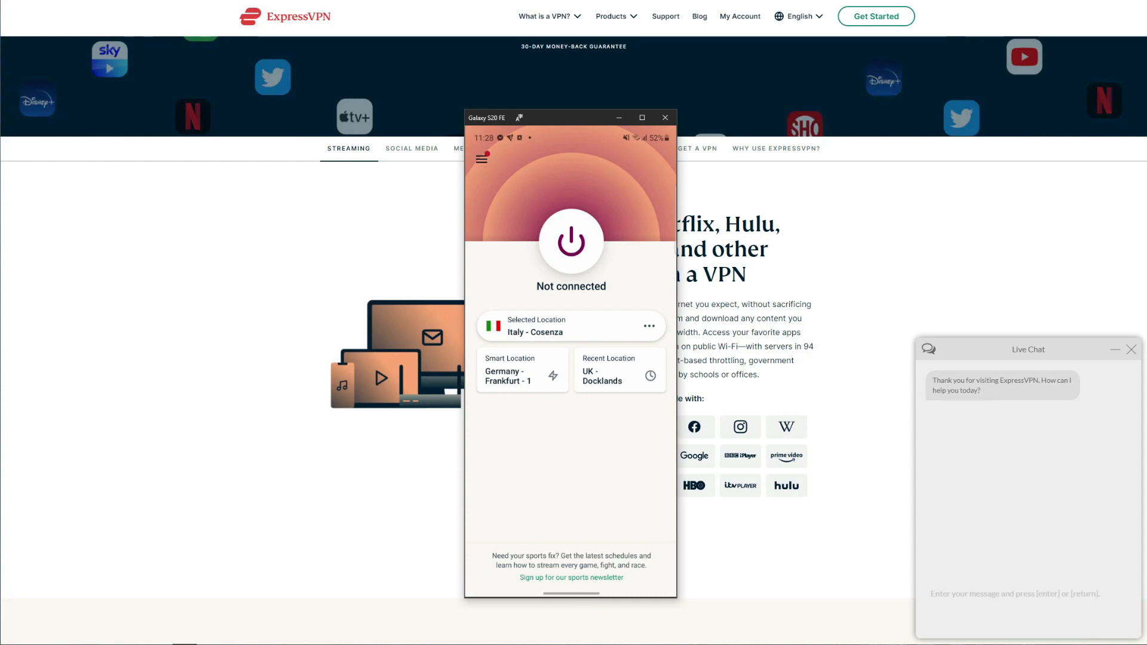
# Open the ExpressVPN app's VPN Locations list from the Selected Location card.
pyautogui.click(571, 326)
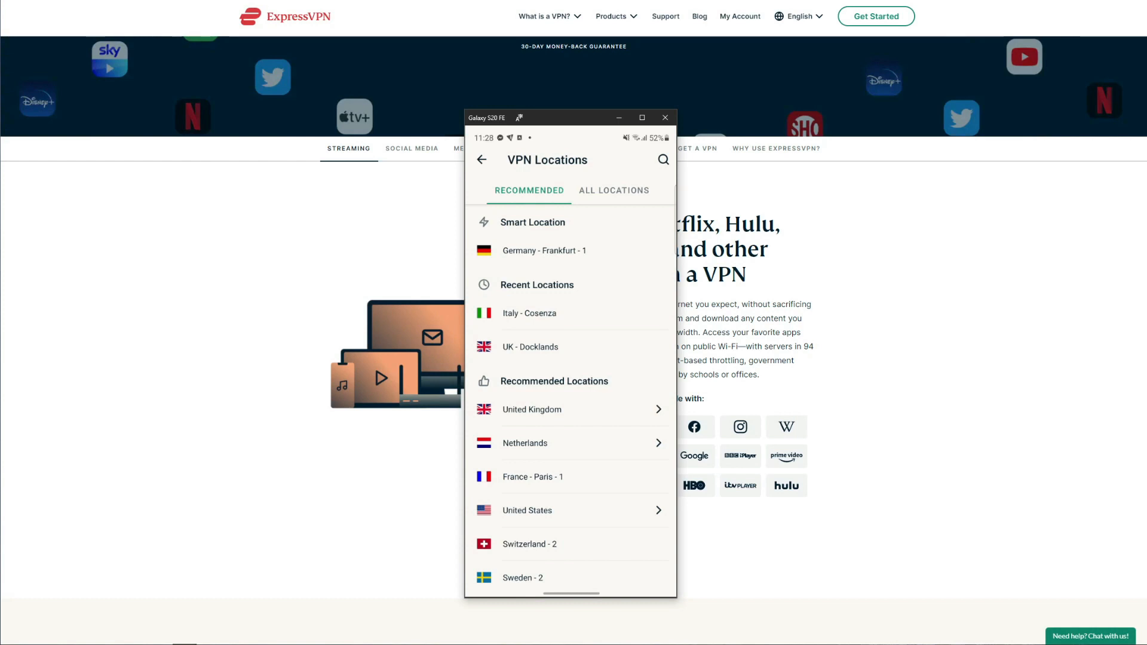
pyautogui.click(876, 16)
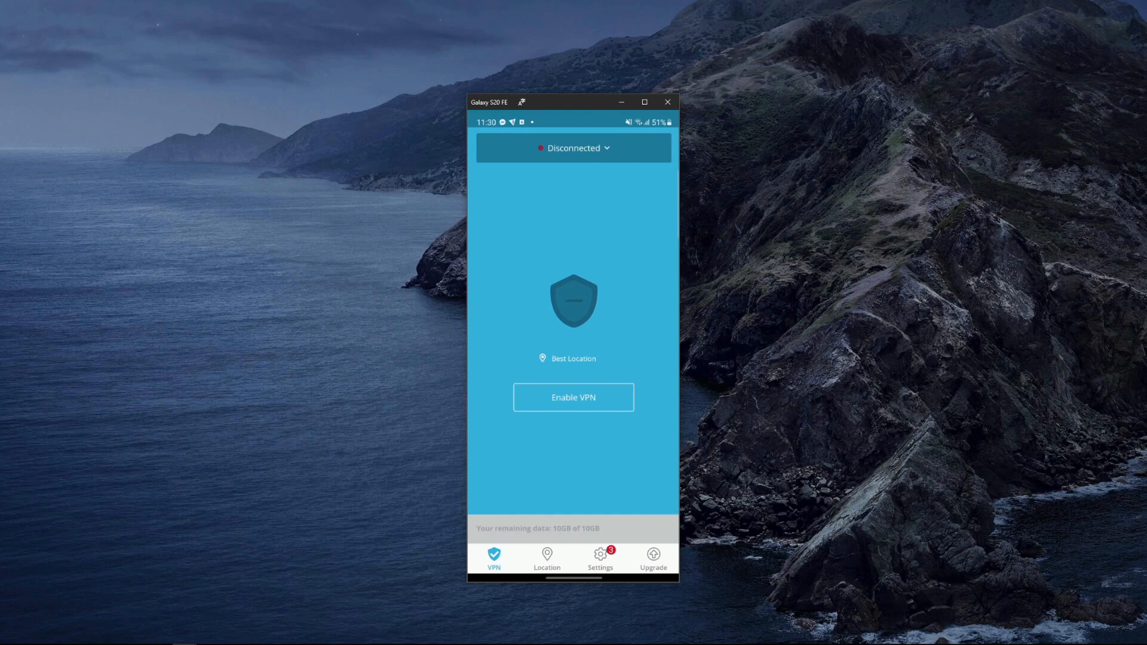
# Launch the mirrored ExpressVPN app, not connected, on Italy - Cosenza.
pyautogui.click(573, 397)
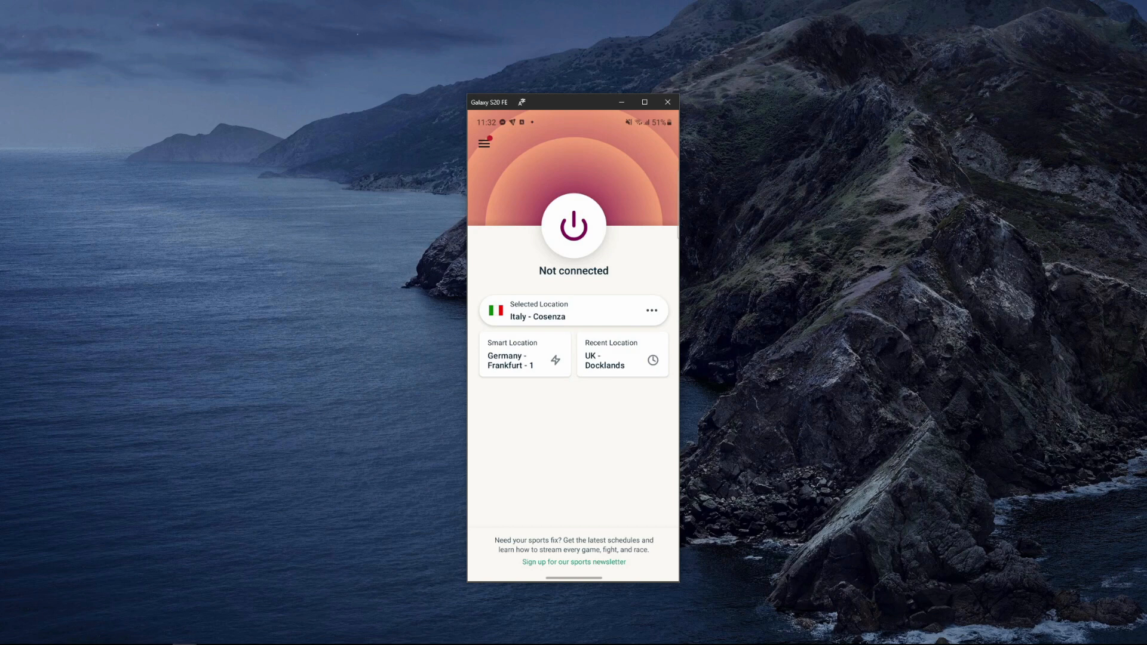
pyautogui.moveTo(1003, 303)
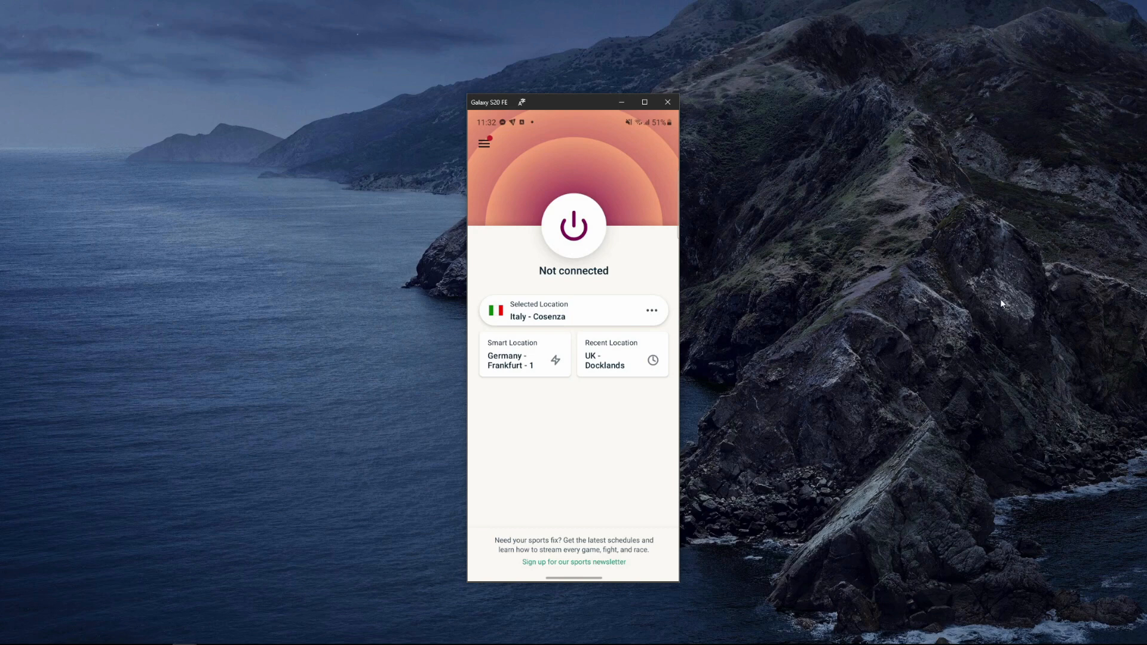